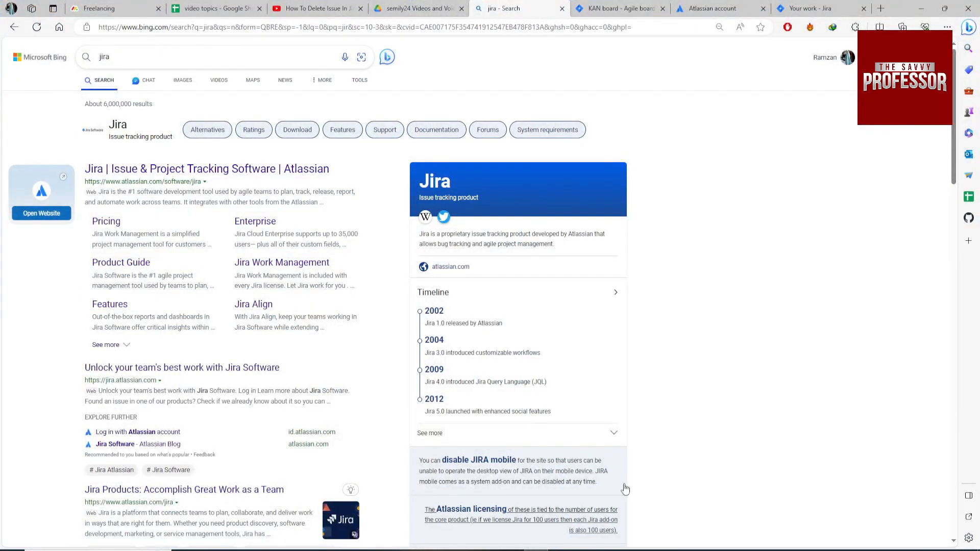
{"action": "mouse_move", "coordinate": [186, 173]}
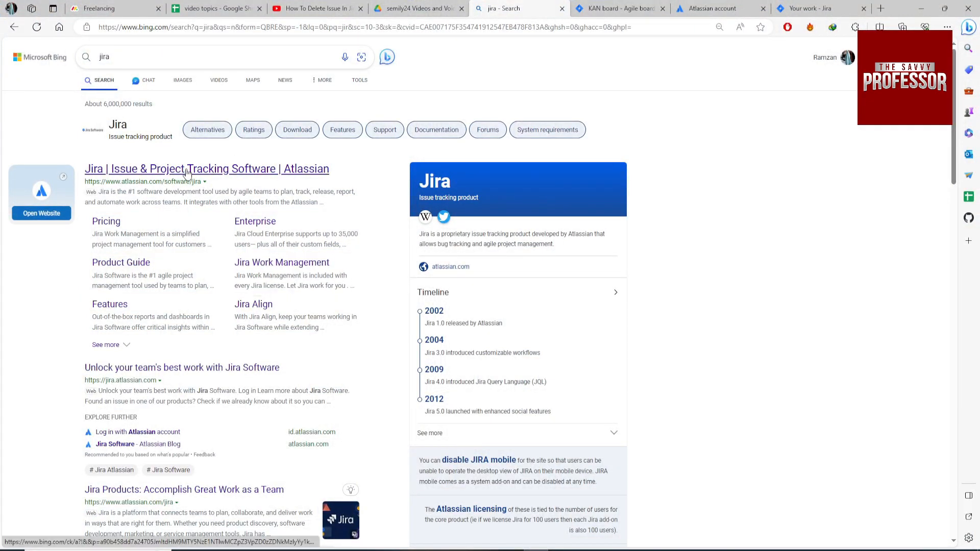
Step: Follow the 'Jira | Issue & Project Tracking Software | Atlassian' Bing result to the Atlassian page
{"action": "left_click", "coordinate": [207, 169]}
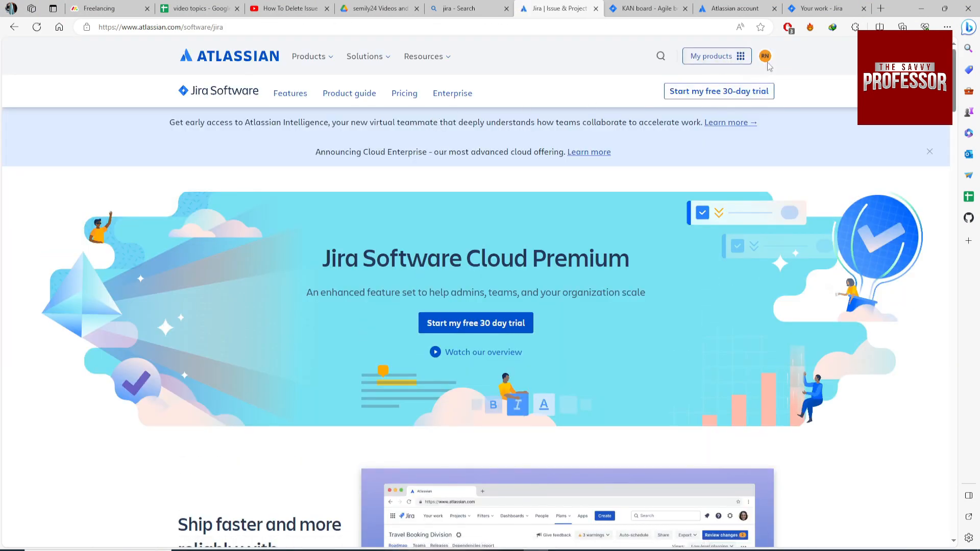
Step: Switch via the app switcher into the Jira Software site and land on My Kanban Project's board
{"action": "left_click", "coordinate": [717, 55]}
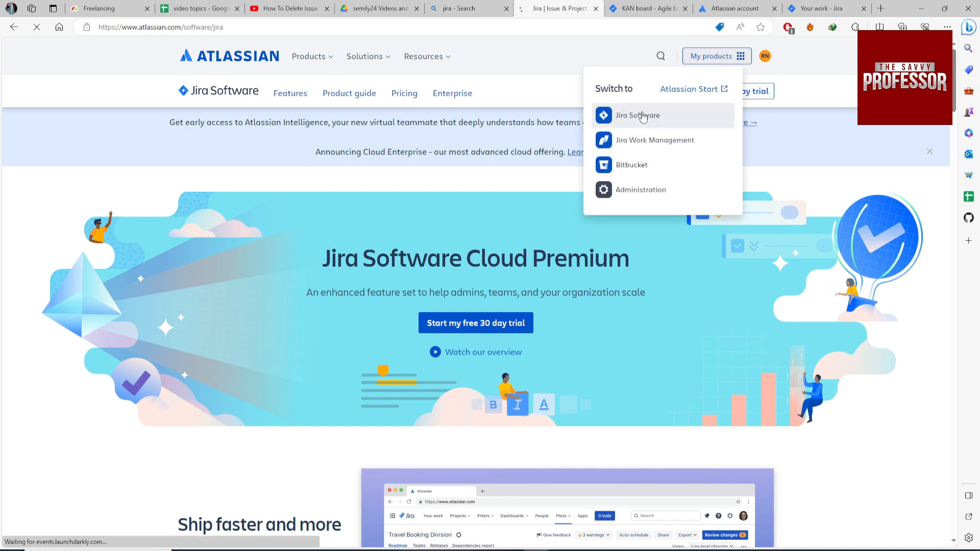
{"action": "left_click", "coordinate": [637, 115]}
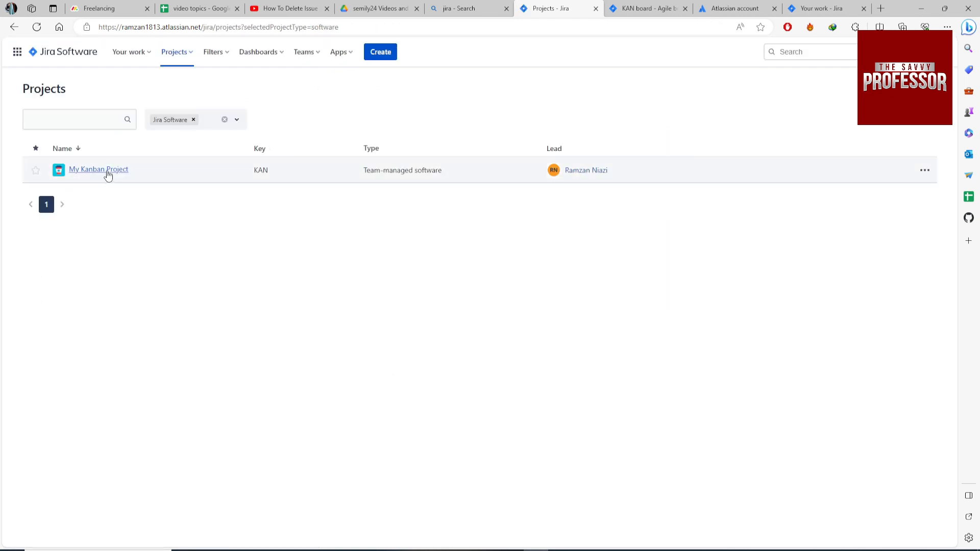
{"action": "mouse_move", "coordinate": [99, 170]}
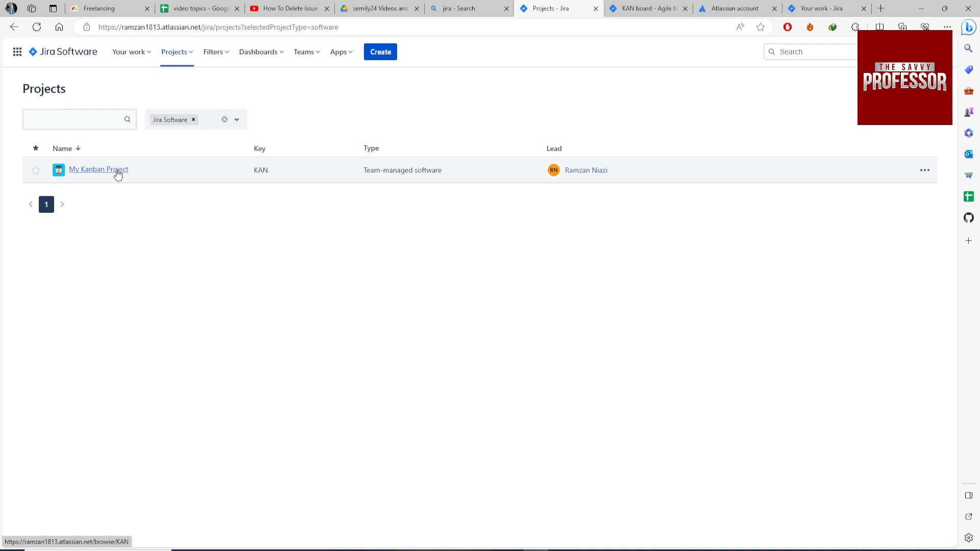
{"action": "left_click", "coordinate": [98, 169]}
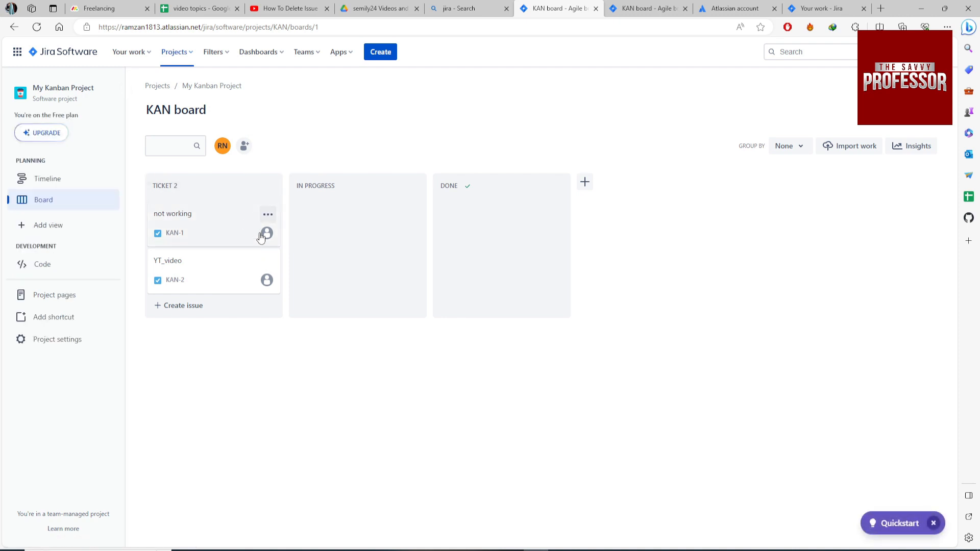
{"action": "mouse_move", "coordinate": [253, 236]}
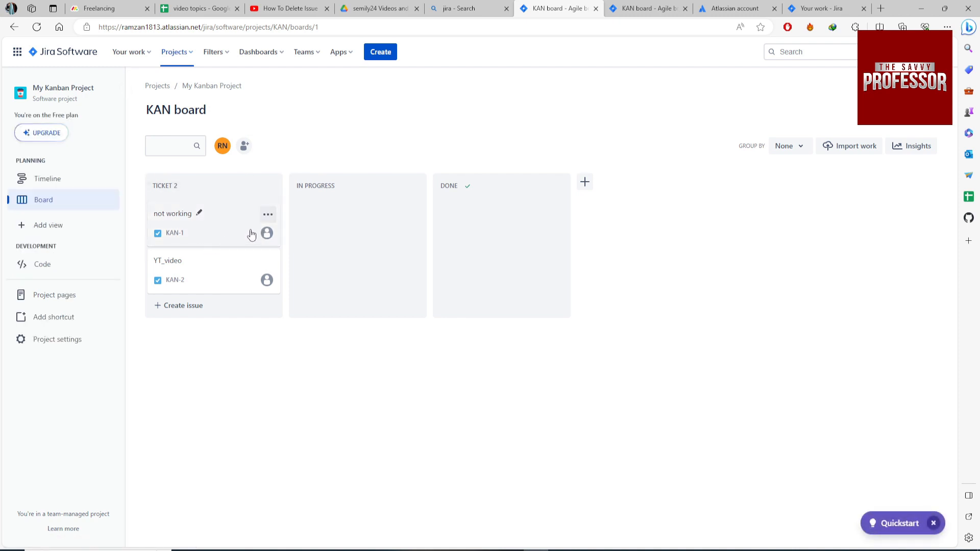
Step: Delete issue KAN-1 from the KAN board via its card actions and confirm, leaving only KAN-2
{"action": "left_click", "coordinate": [267, 215]}
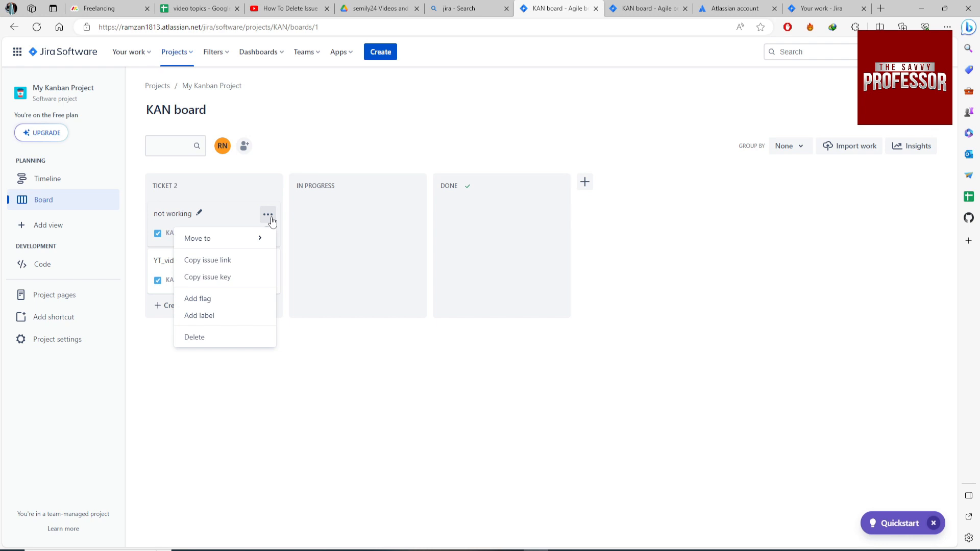
{"action": "left_click", "coordinate": [194, 337]}
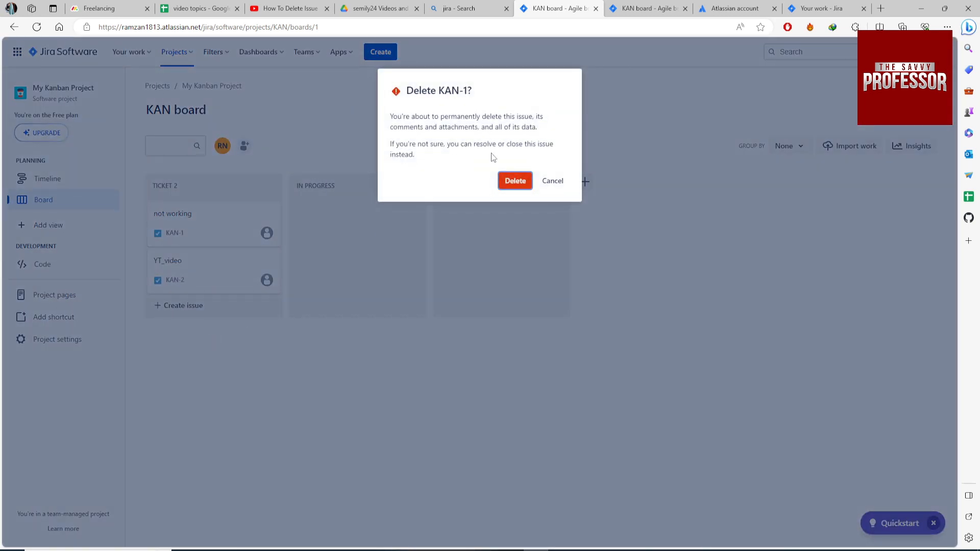
{"action": "left_click", "coordinate": [515, 181]}
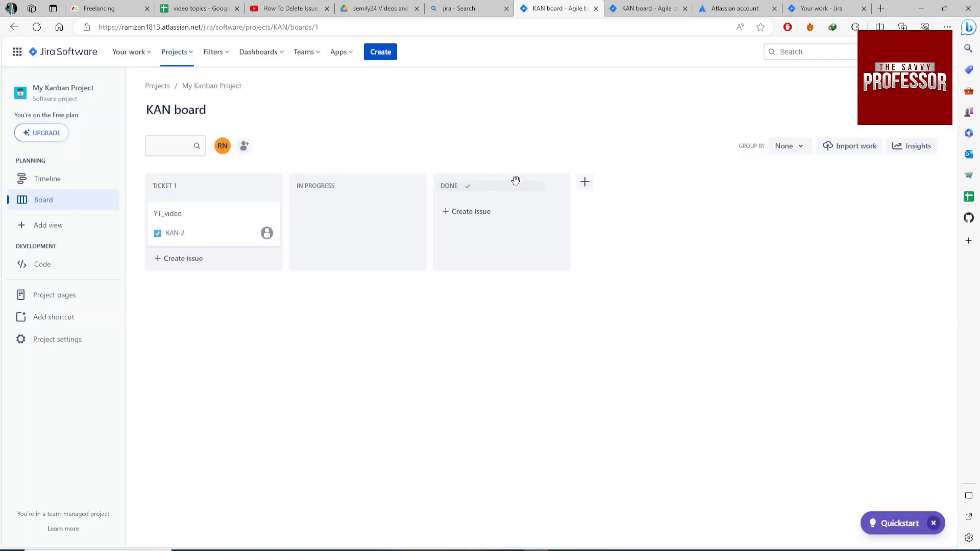
{"action": "mouse_move", "coordinate": [235, 244]}
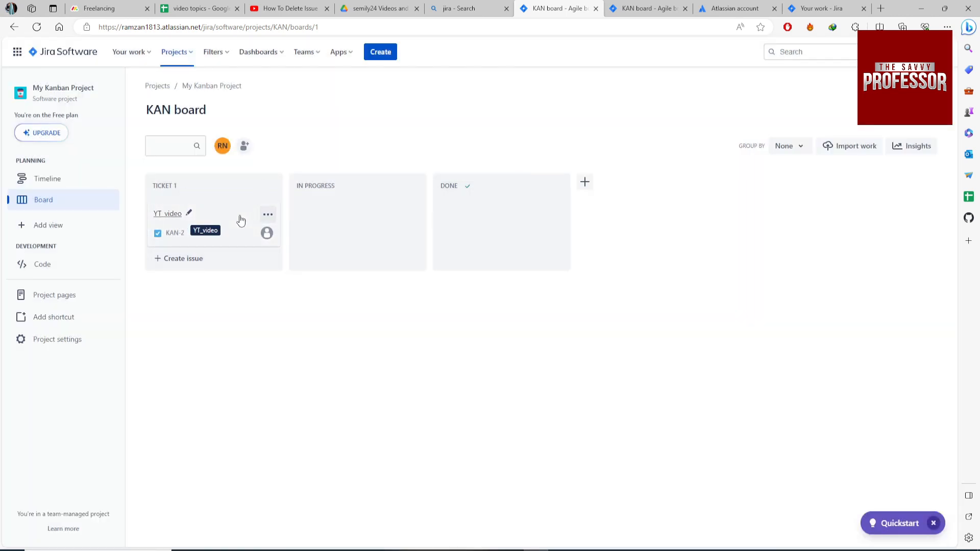
{"action": "mouse_move", "coordinate": [236, 221]}
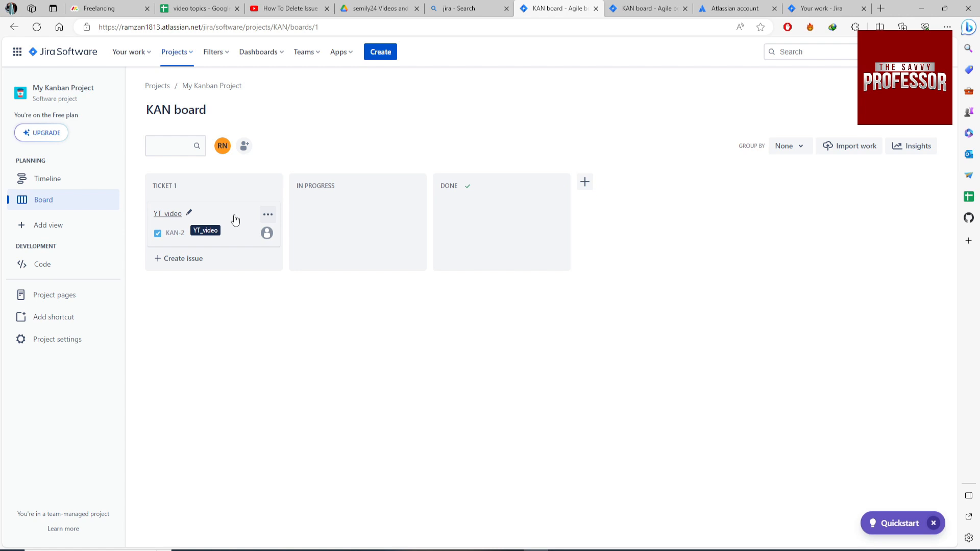